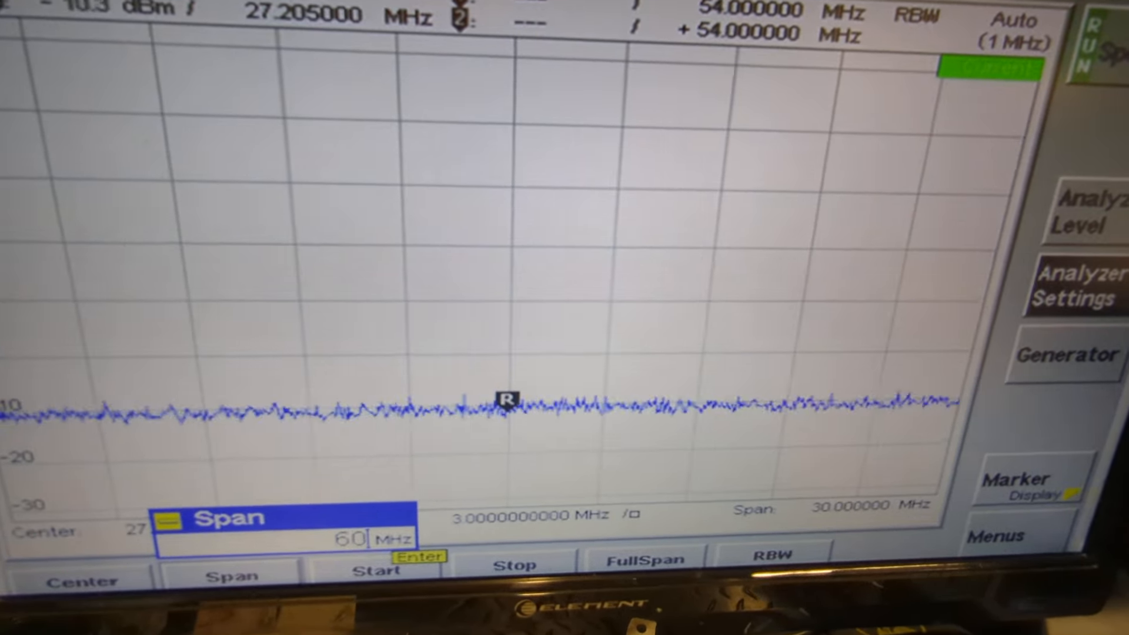
# - Apply the 60 MHz span, widening the view across the flat noise-floor trace
pyautogui.press('Enter')
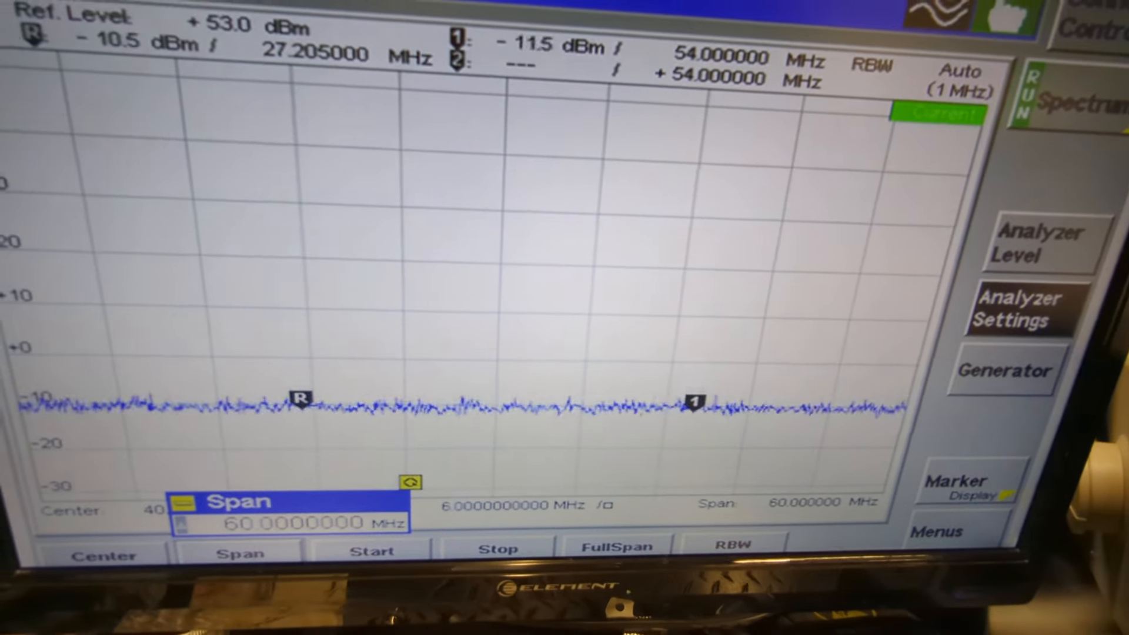